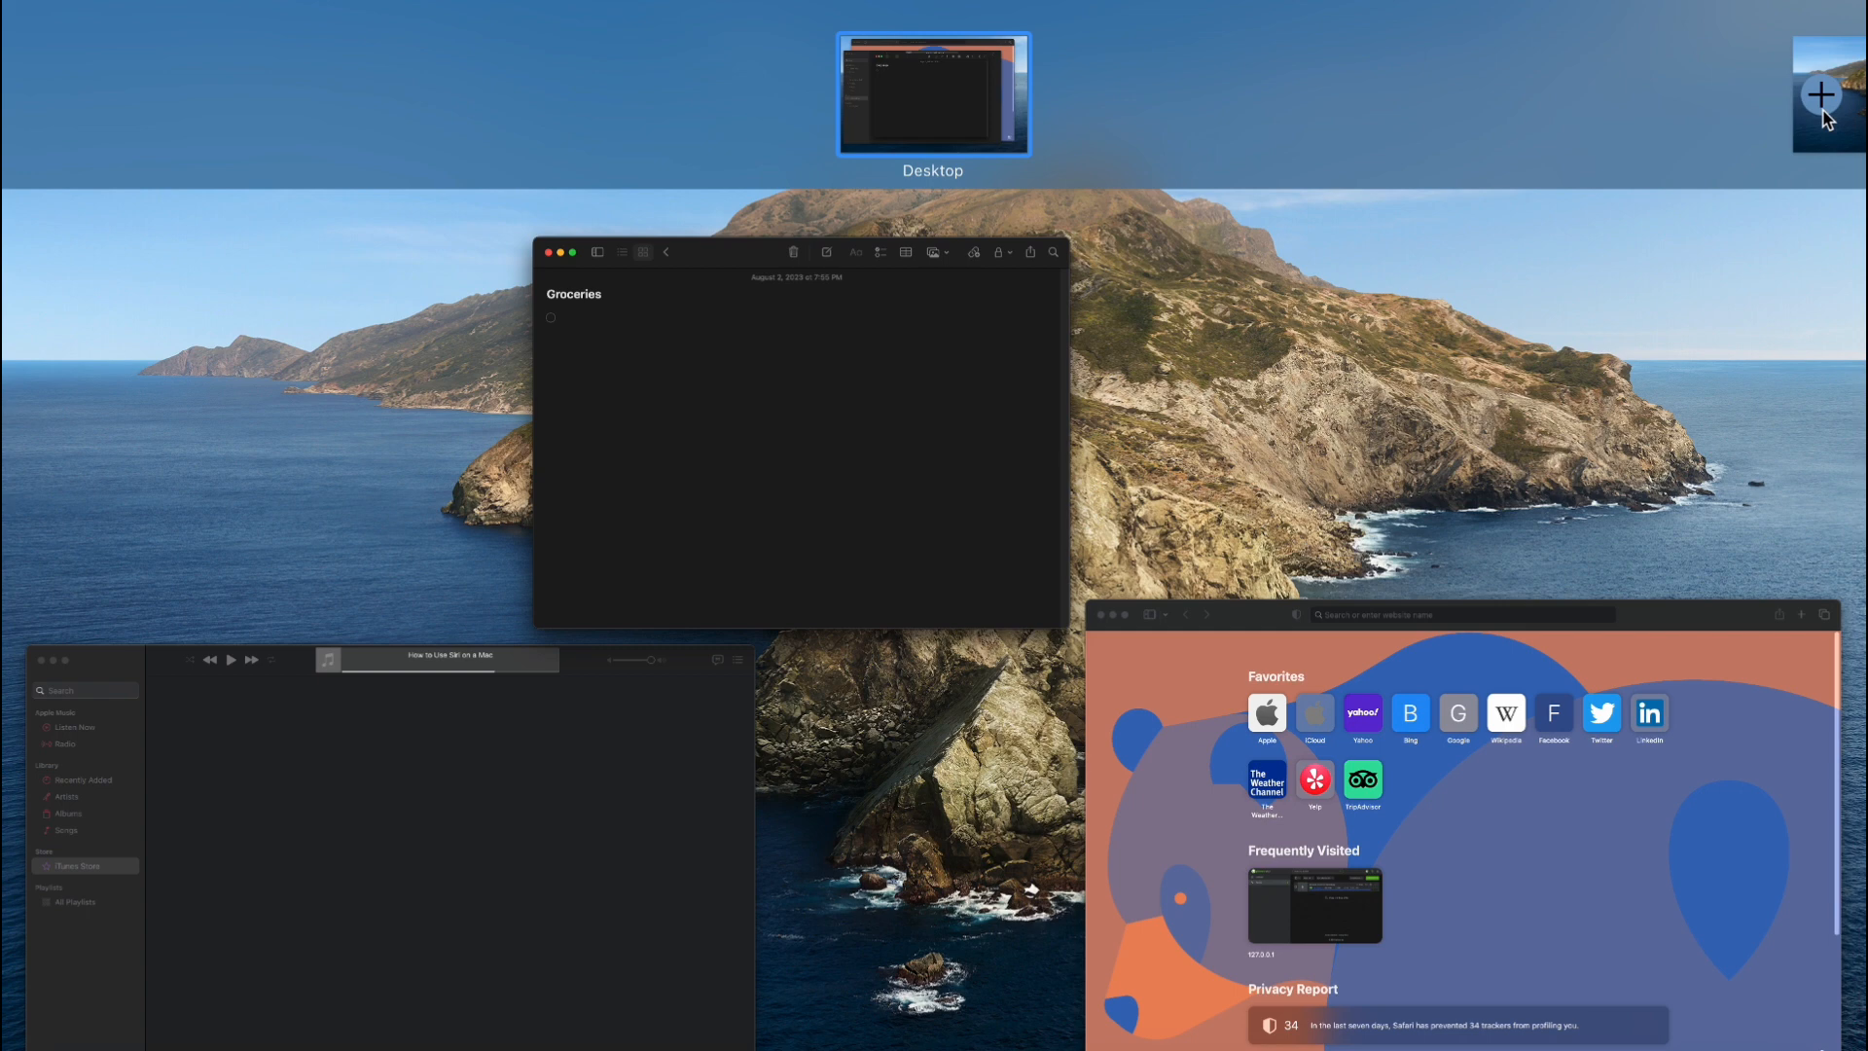
Add a second desktop from the Spaces bar in Mission Control.
click(1817, 92)
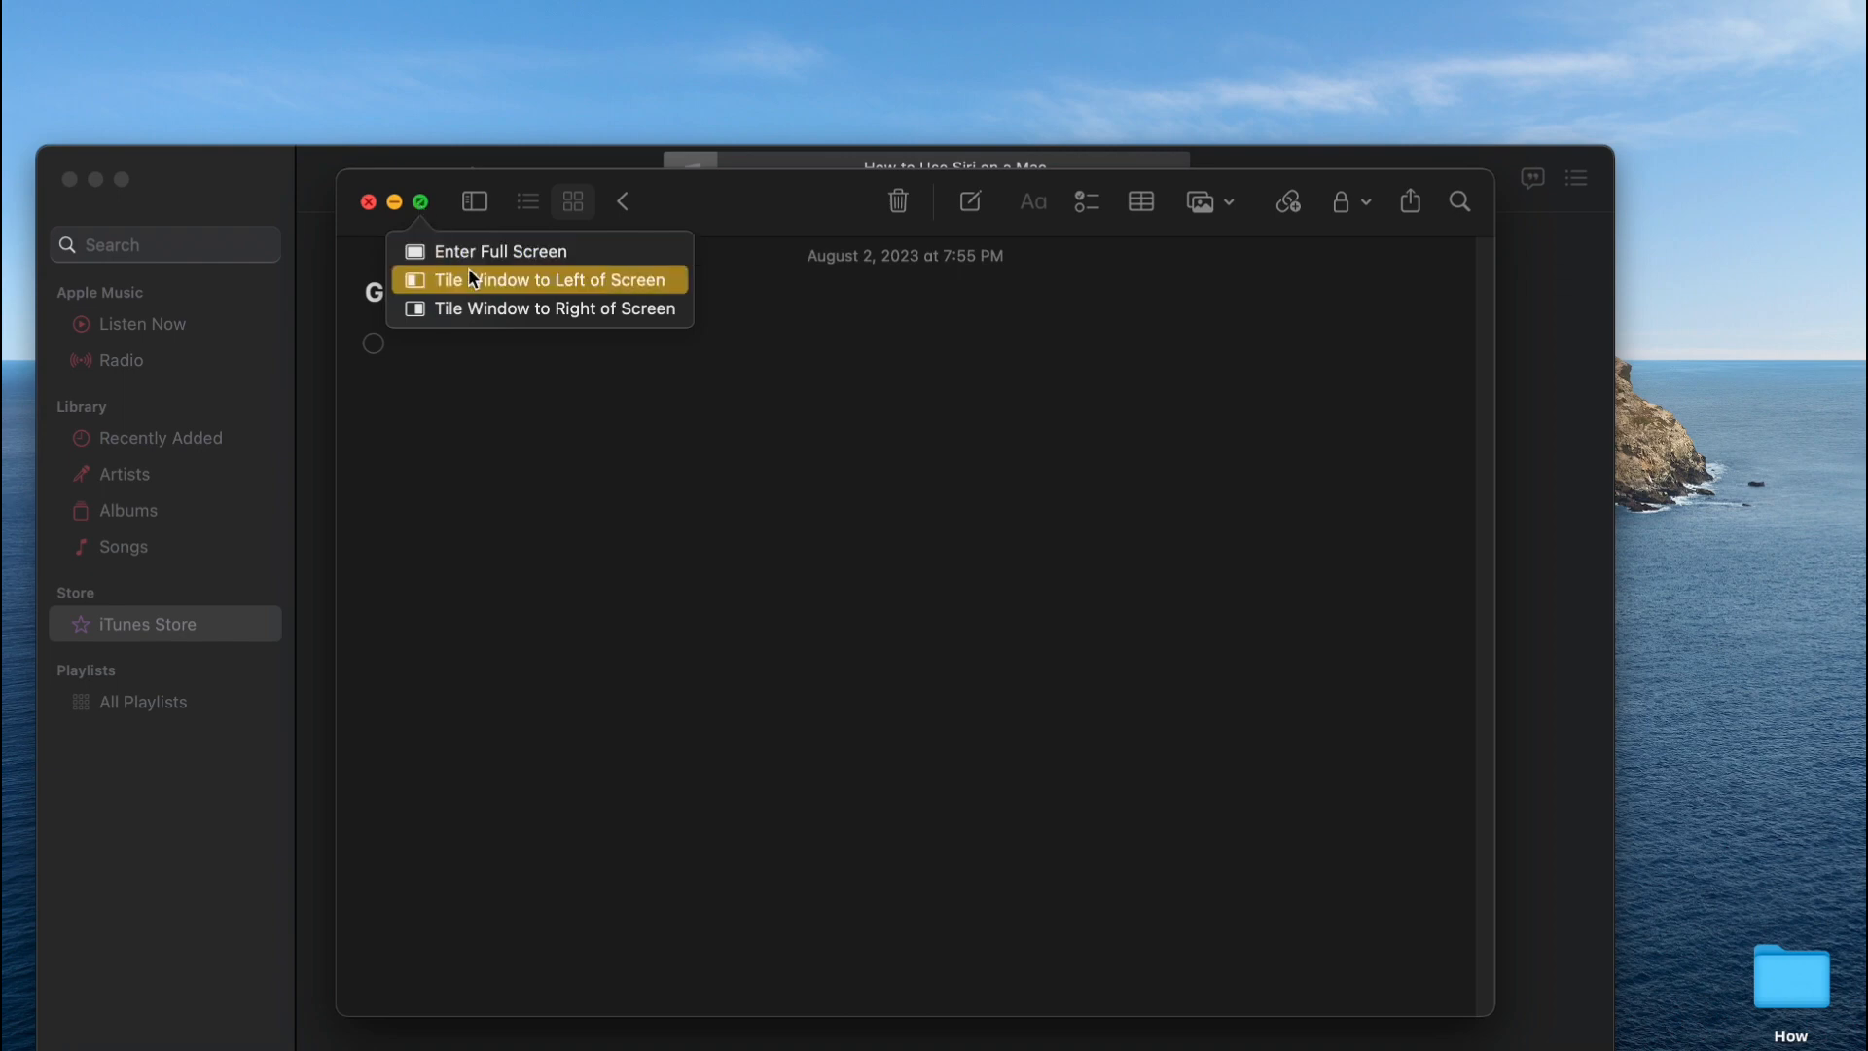
Tile the 'Groceries' Notes window to the left half of the screen in Split View.
click(544, 279)
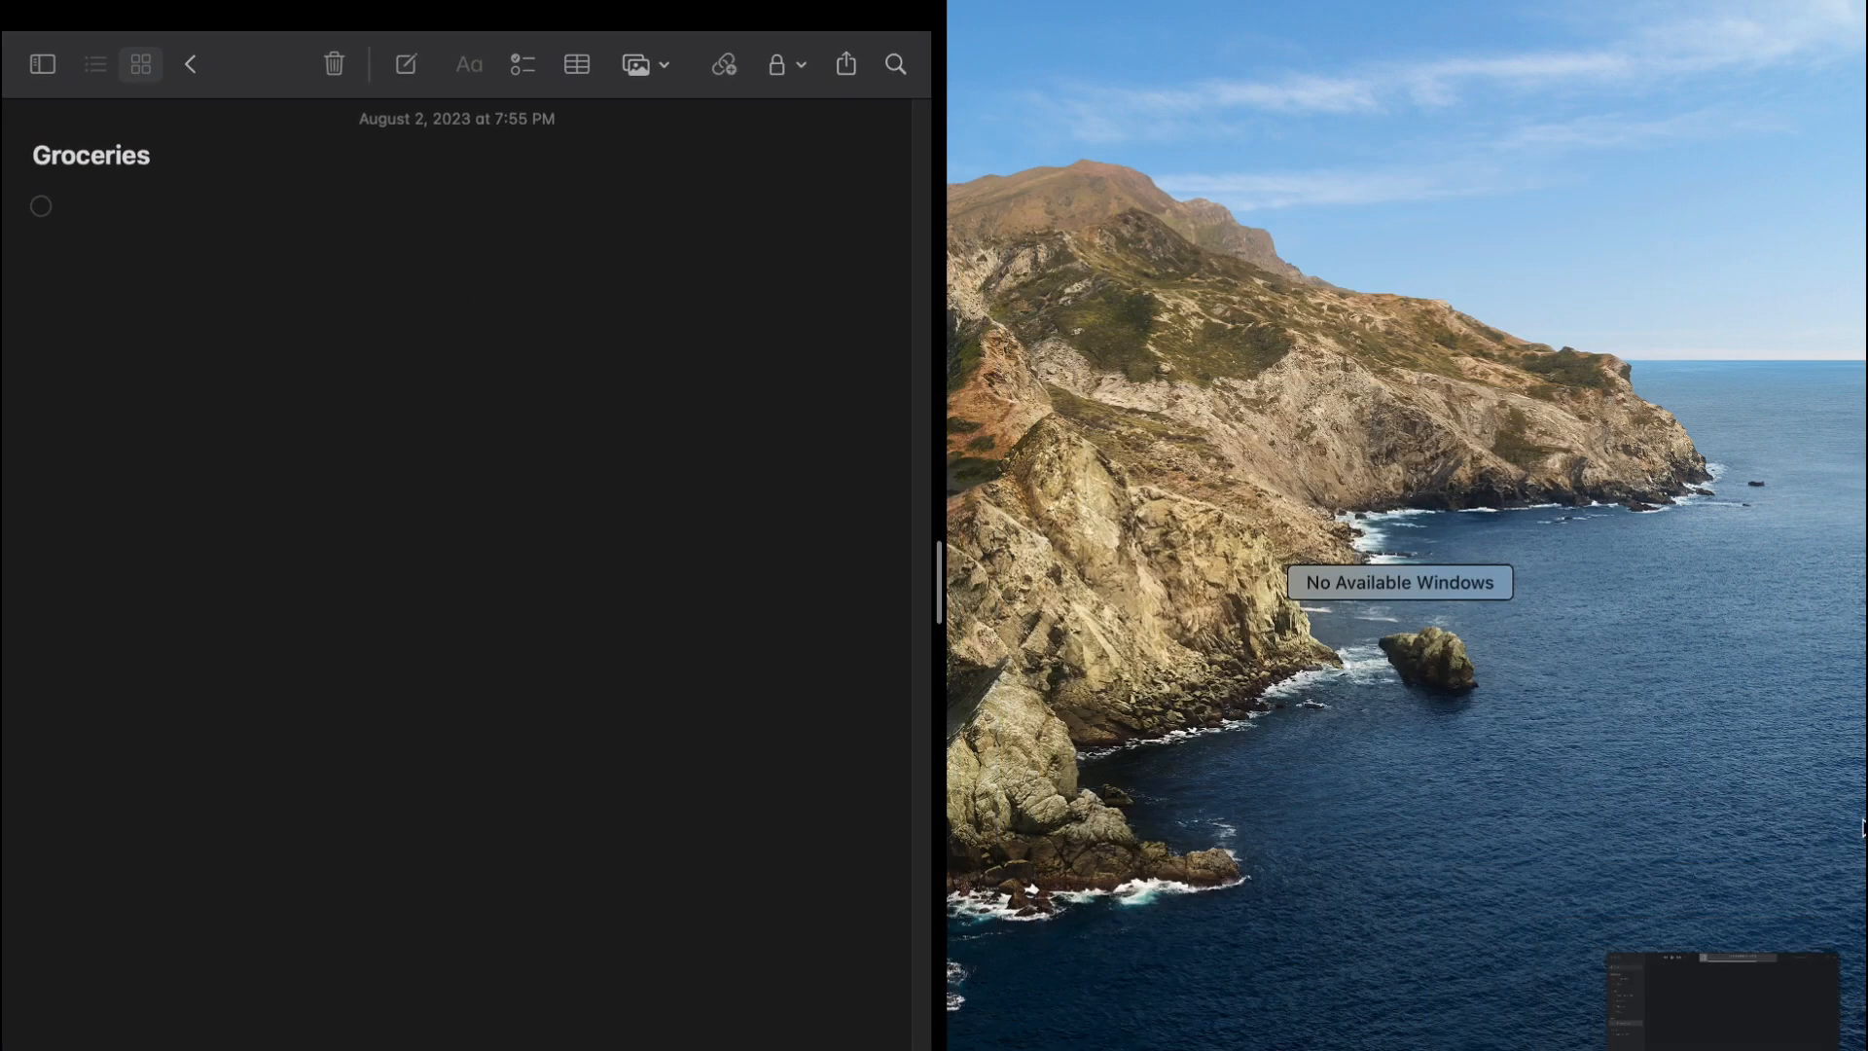